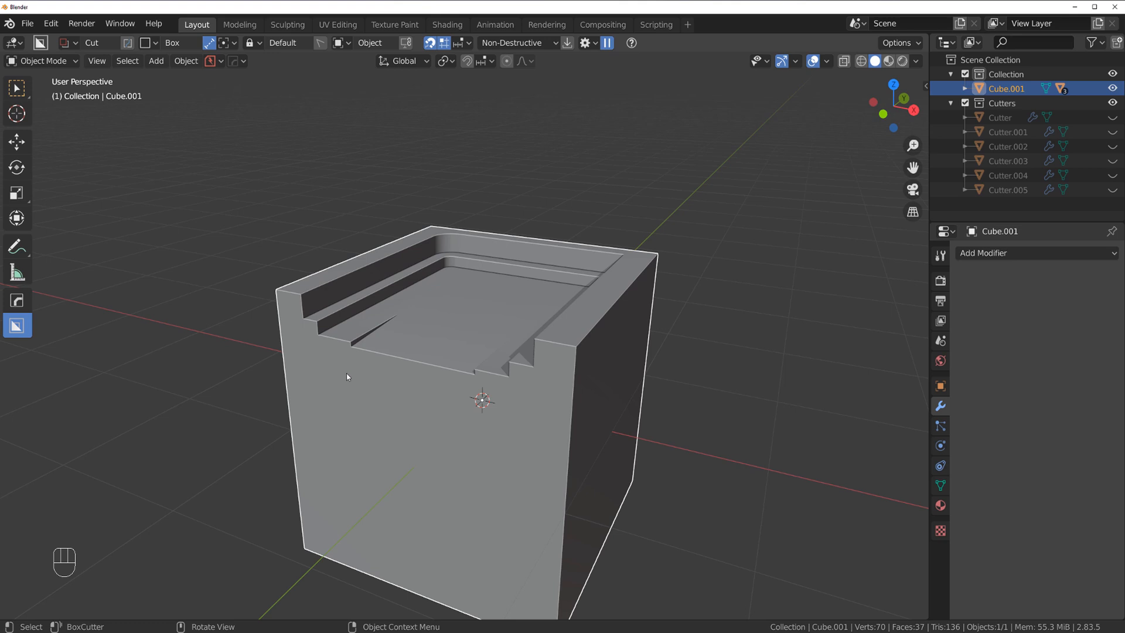
mouse_move(352, 368)
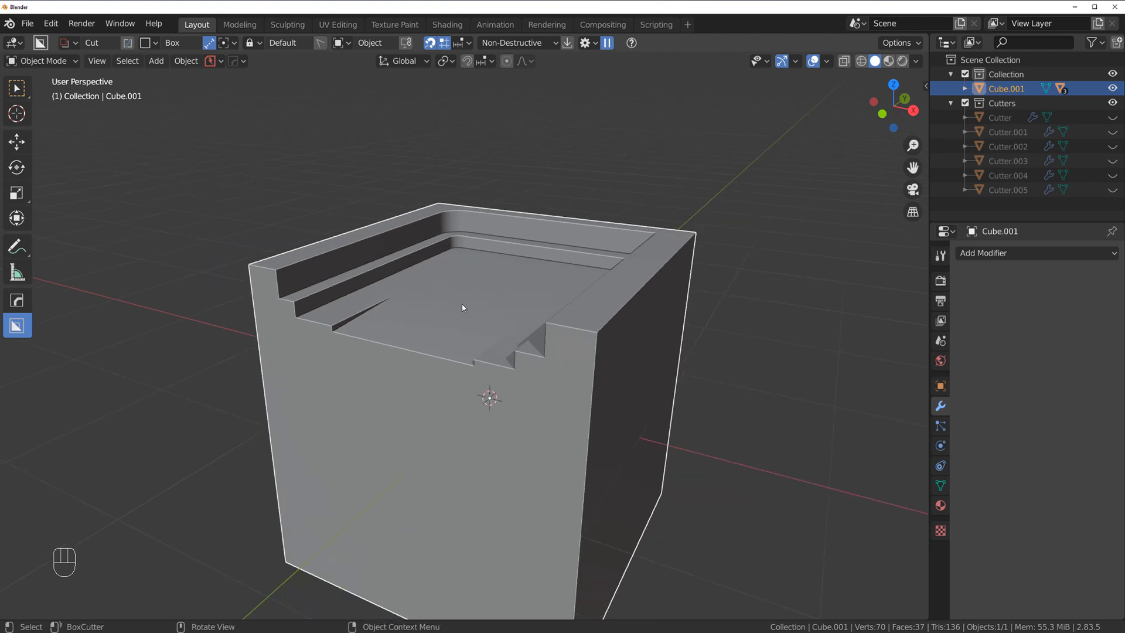
Step: Add a three-segment Bevel modifier to the cube via the HardOps Q menu
key(q)
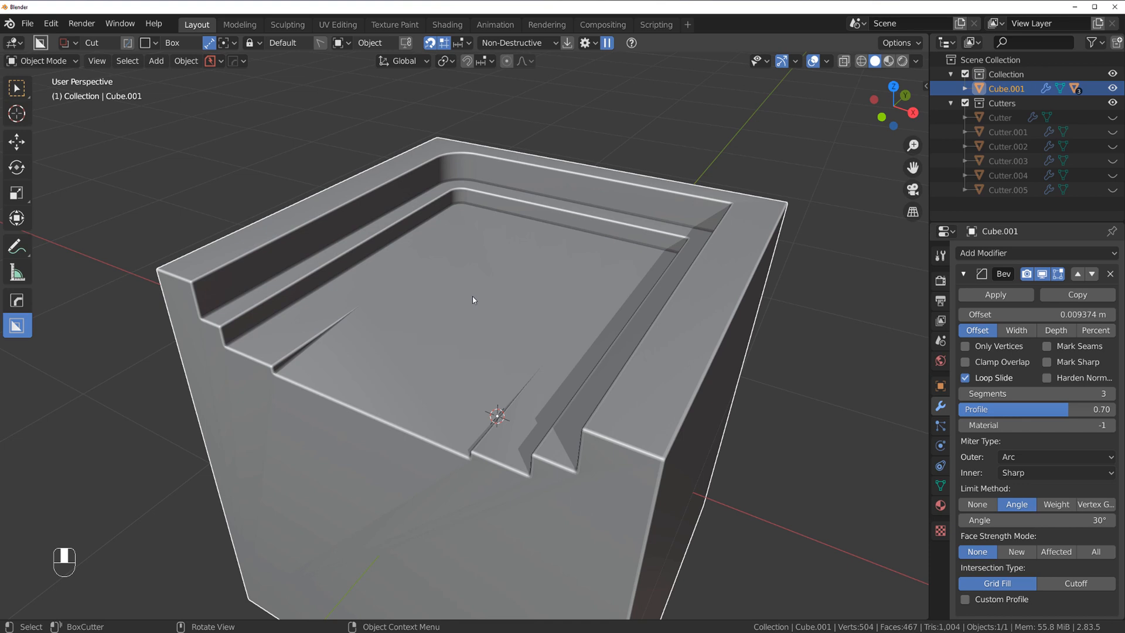
mouse_move(534, 279)
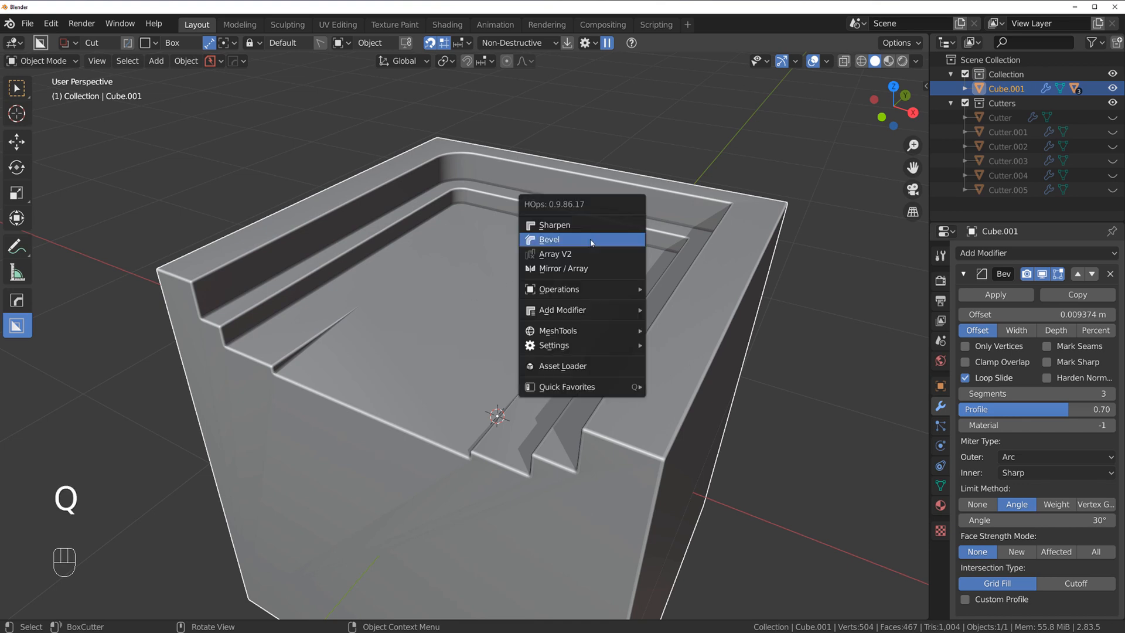
mouse_move(581, 225)
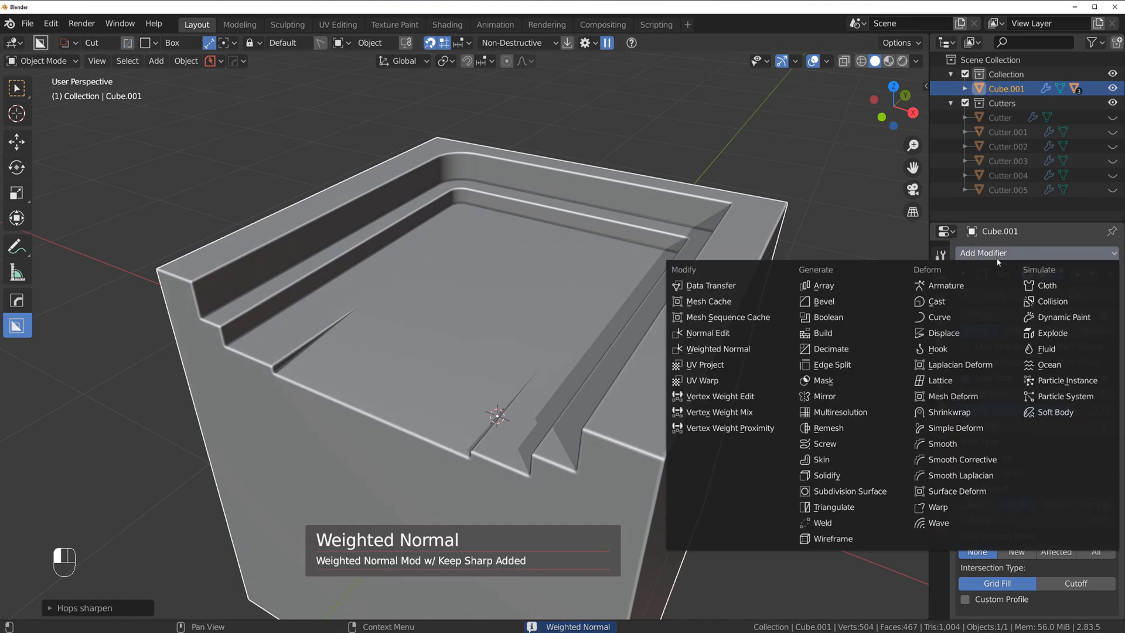
mouse_move(717, 352)
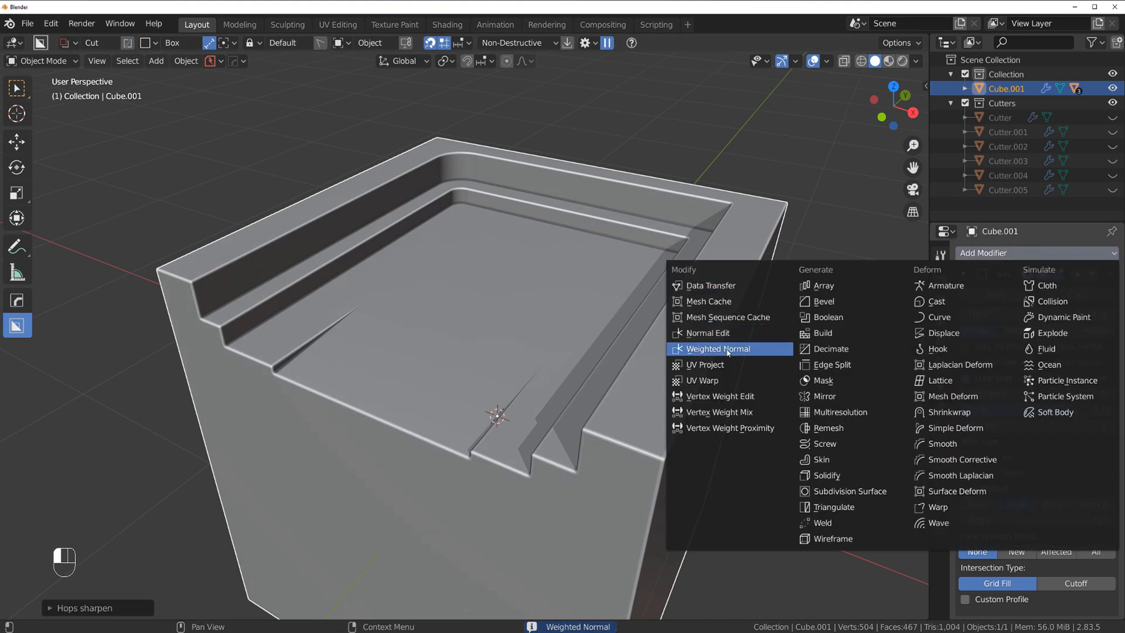
Step: Add a Weighted Normal modifier with Keep Sharp after the bevel and fold the Bevel panel away
click(822, 301)
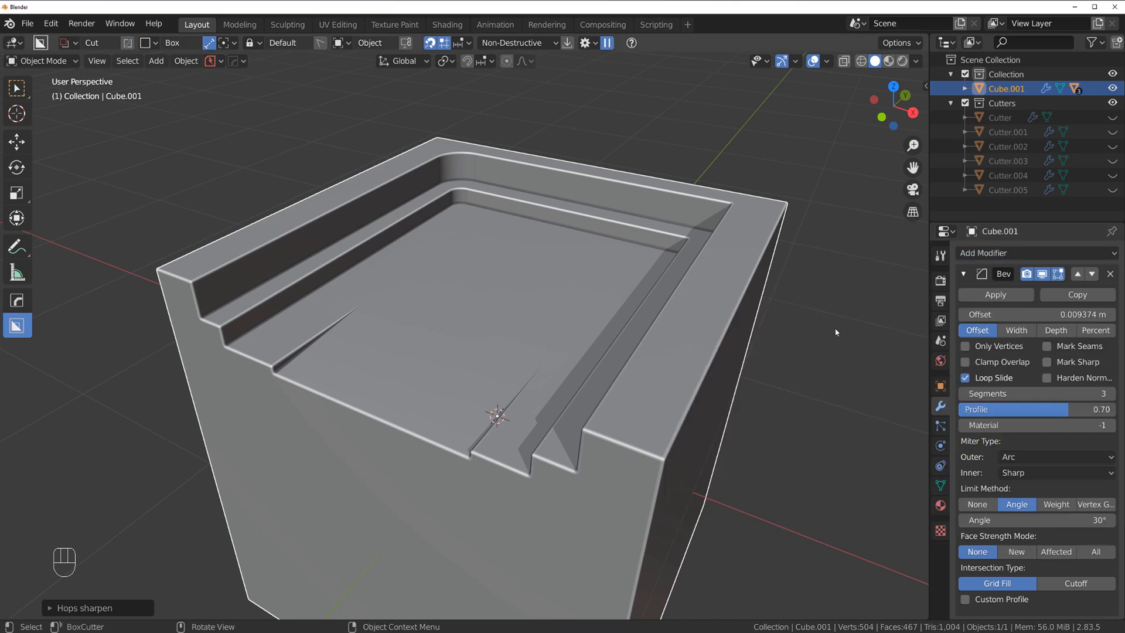
click(964, 273)
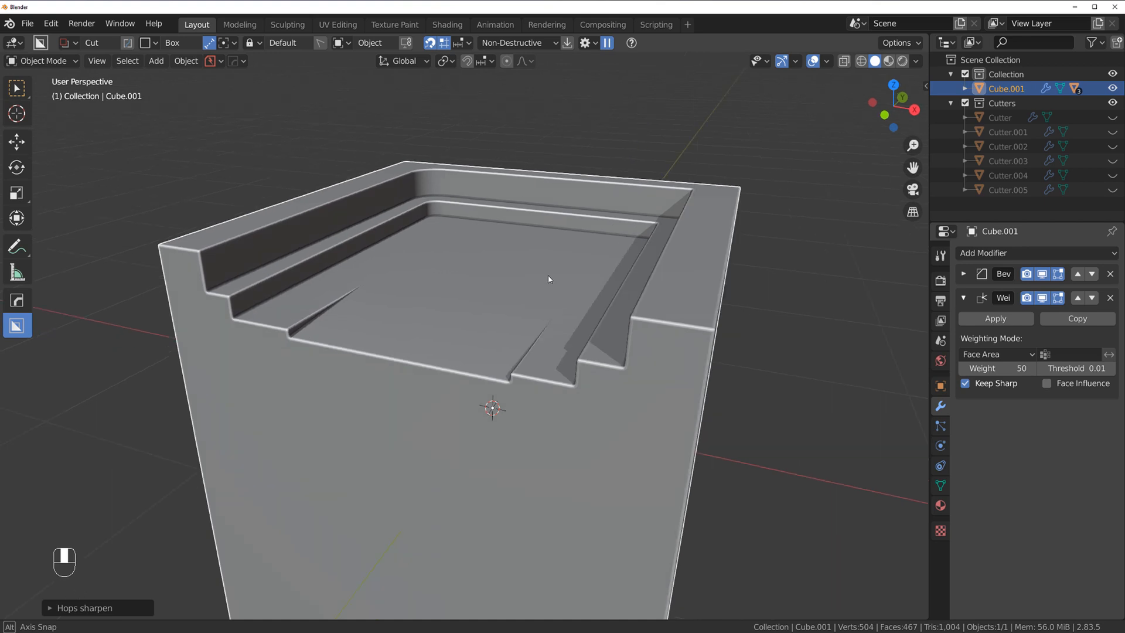
mouse_move(997, 368)
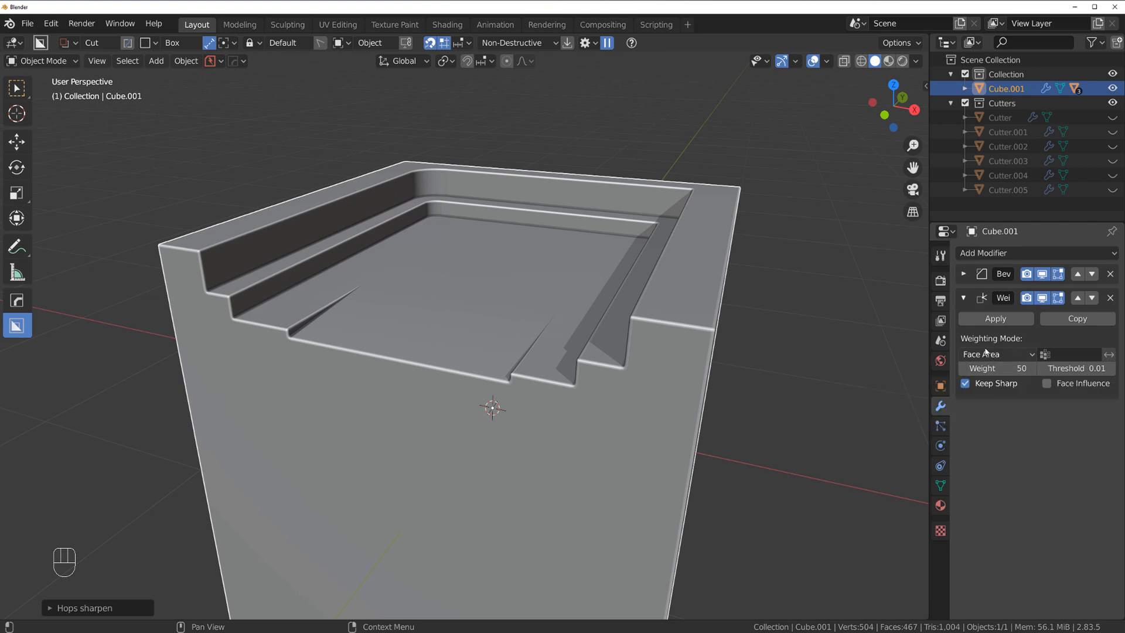
mouse_move(545, 274)
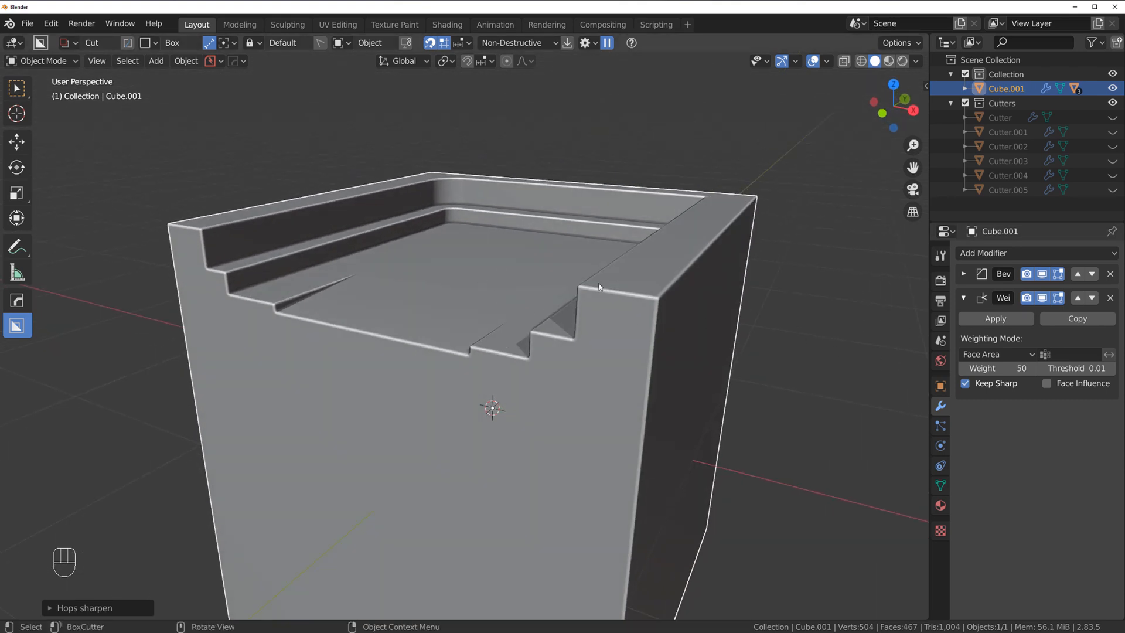
mouse_move(531, 271)
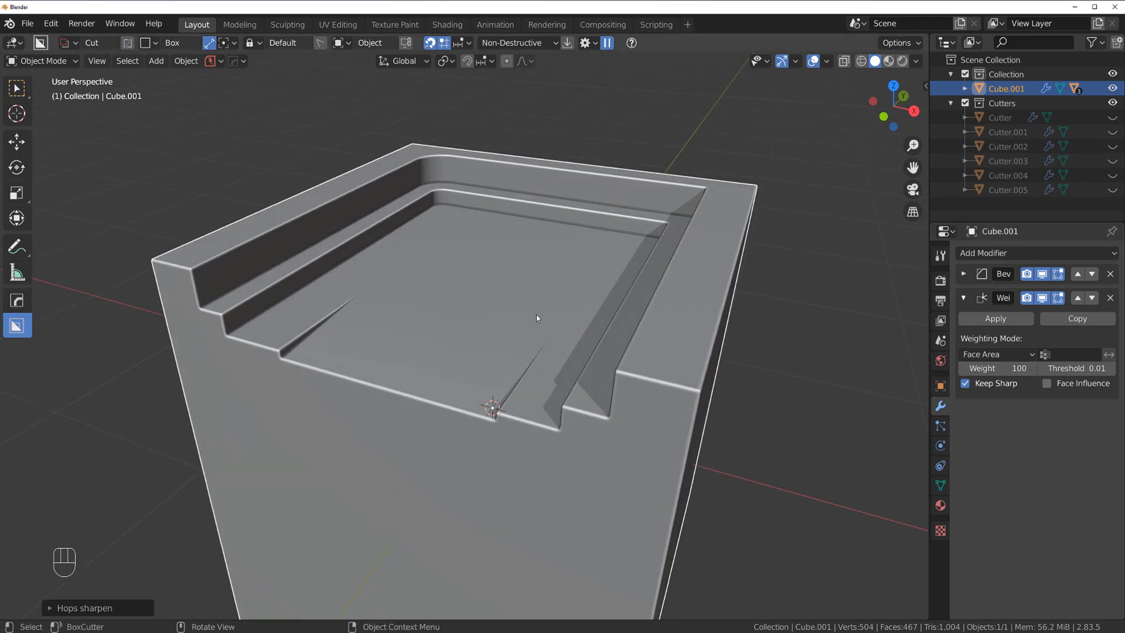
mouse_move(503, 319)
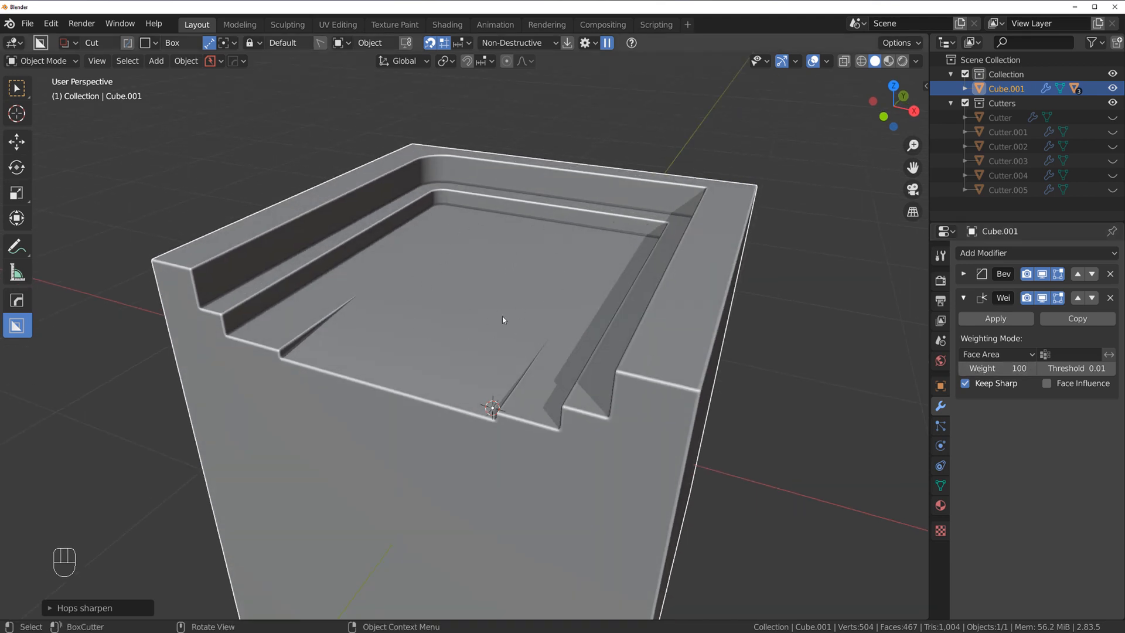
mouse_move(459, 293)
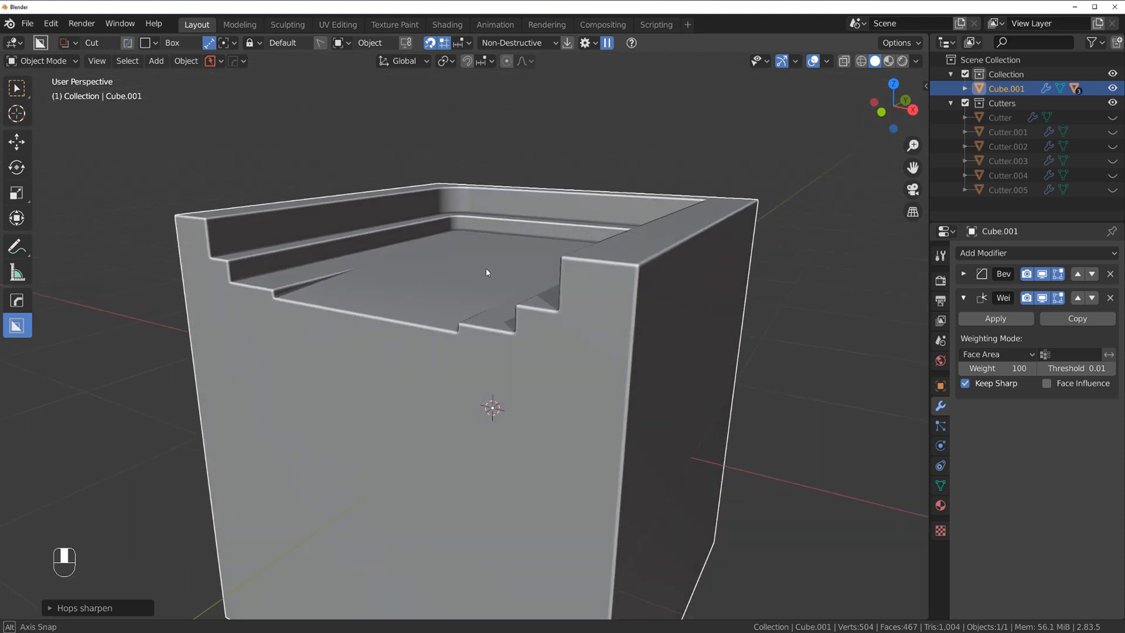
Step: Expand the Bevel modifier and set its Face Strength Mode to Affected
click(965, 273)
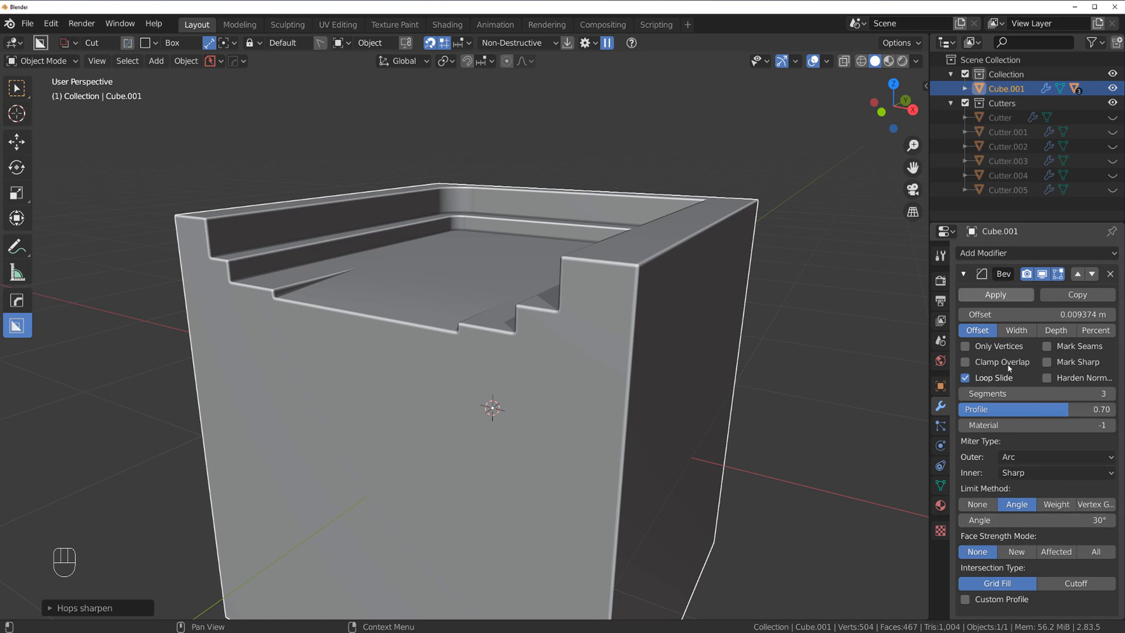
click(1054, 551)
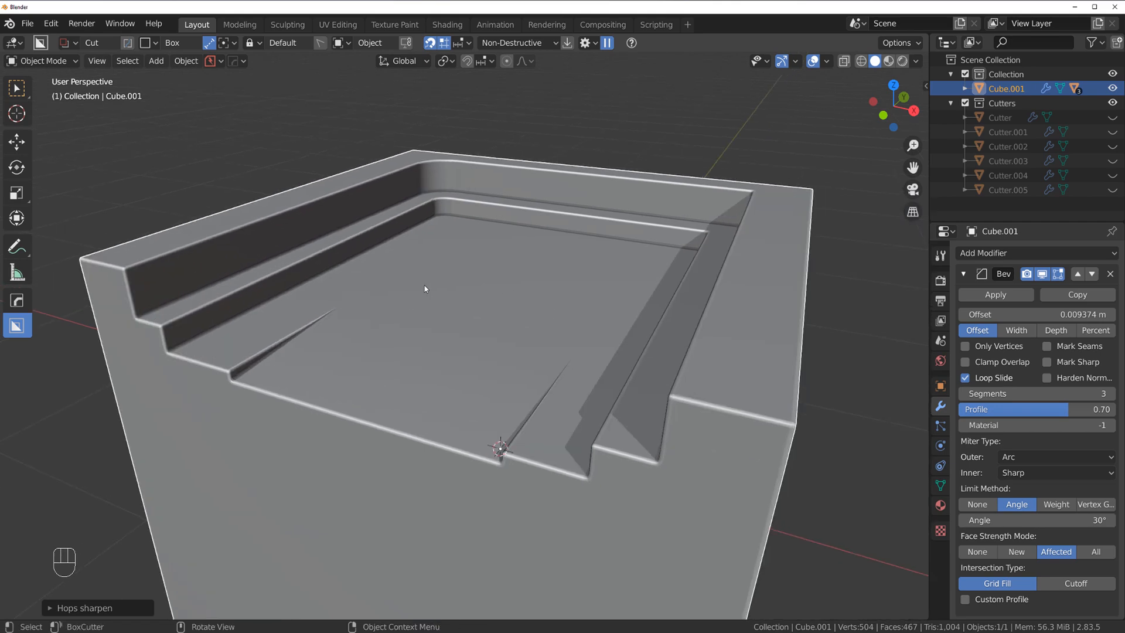
Step: Mark the shallow ramp face edges sharp in Edit Mode and check the shading in Object Mode
key(Tab)
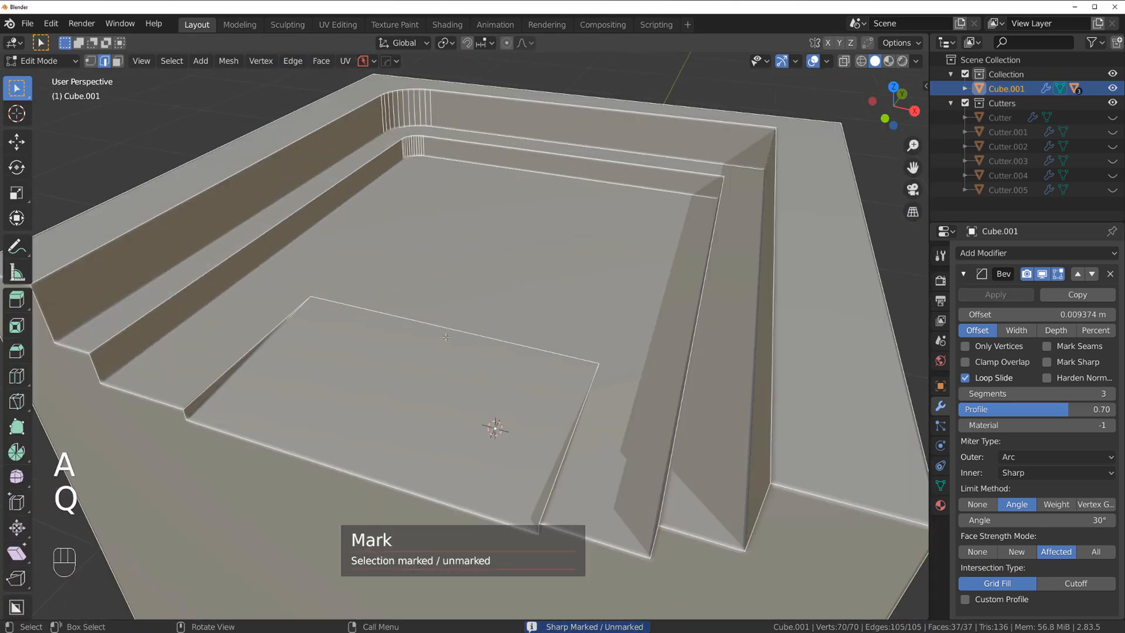
key(Tab)
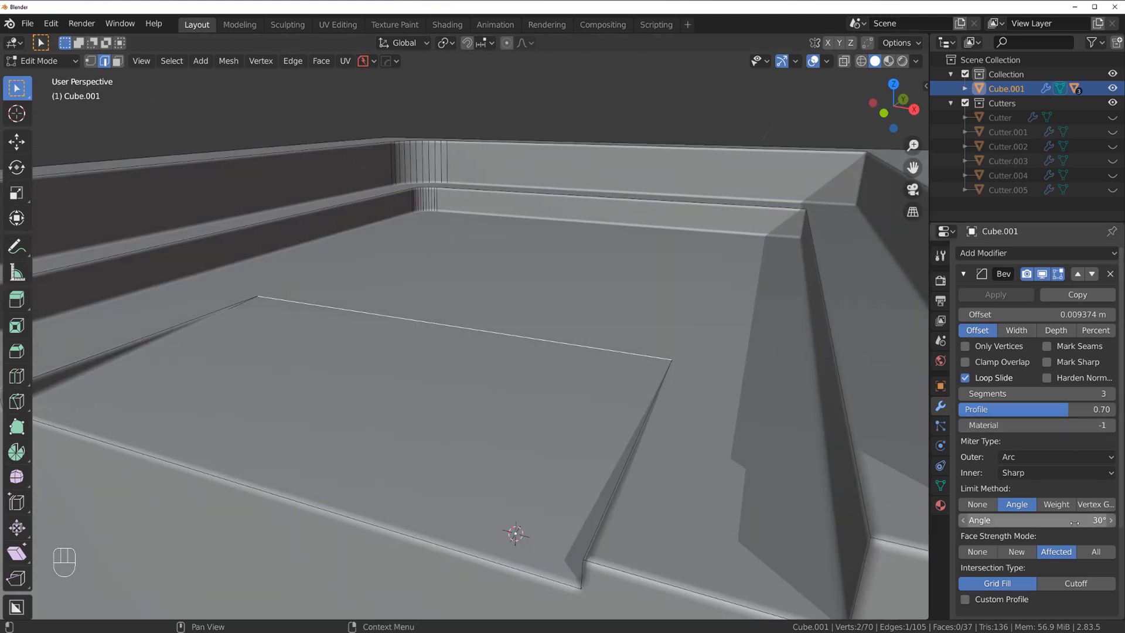
key(Tab)
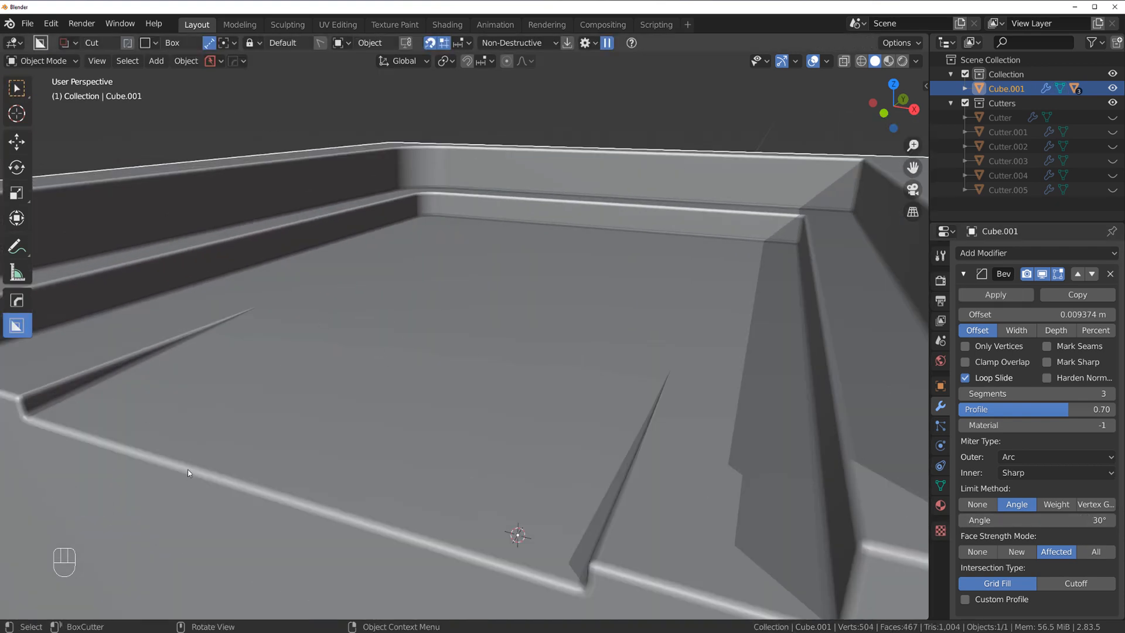
key(Tab)
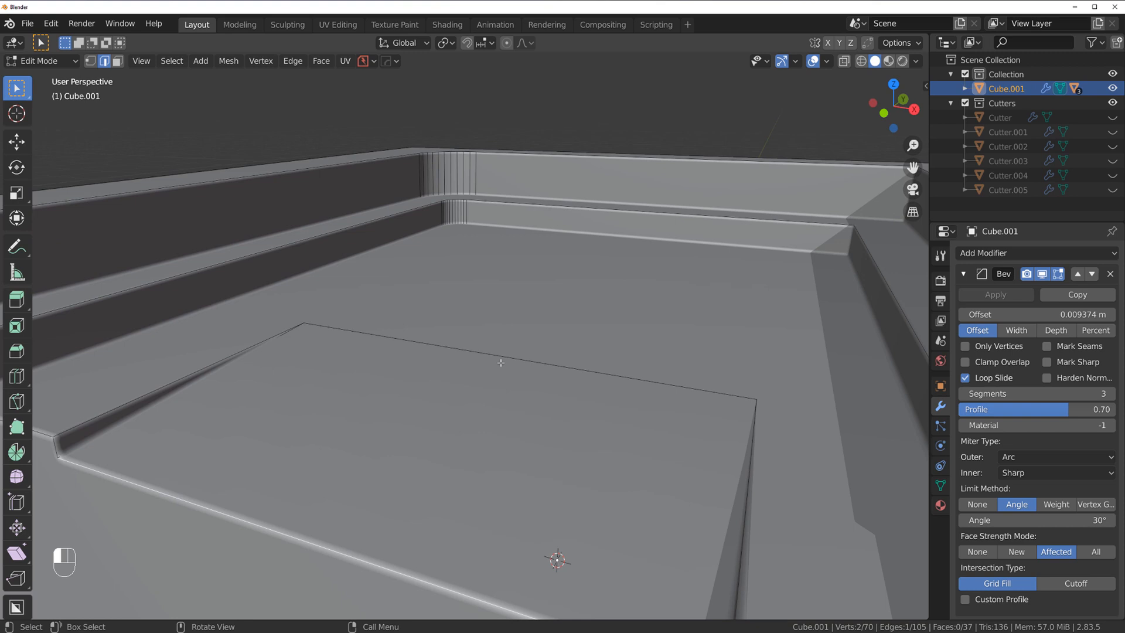
key(Tab)
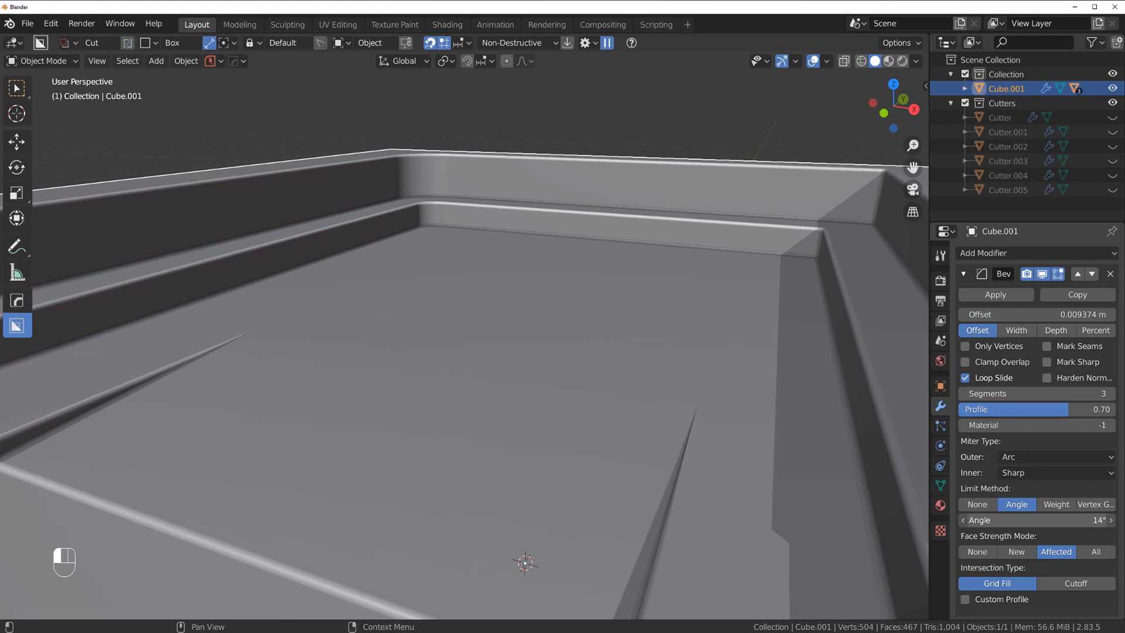
Step: Drag the Bevel limit angle down from 30° to 2.7° and inspect the resulting bevel loops
click(1036, 519)
text(2.7)
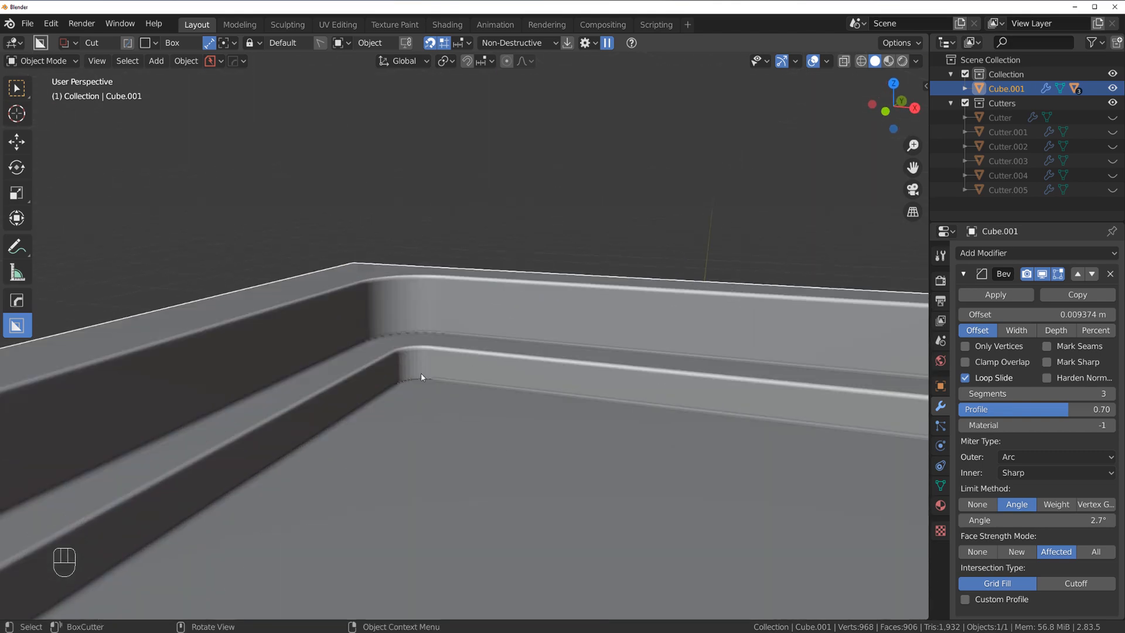
key(Tab)
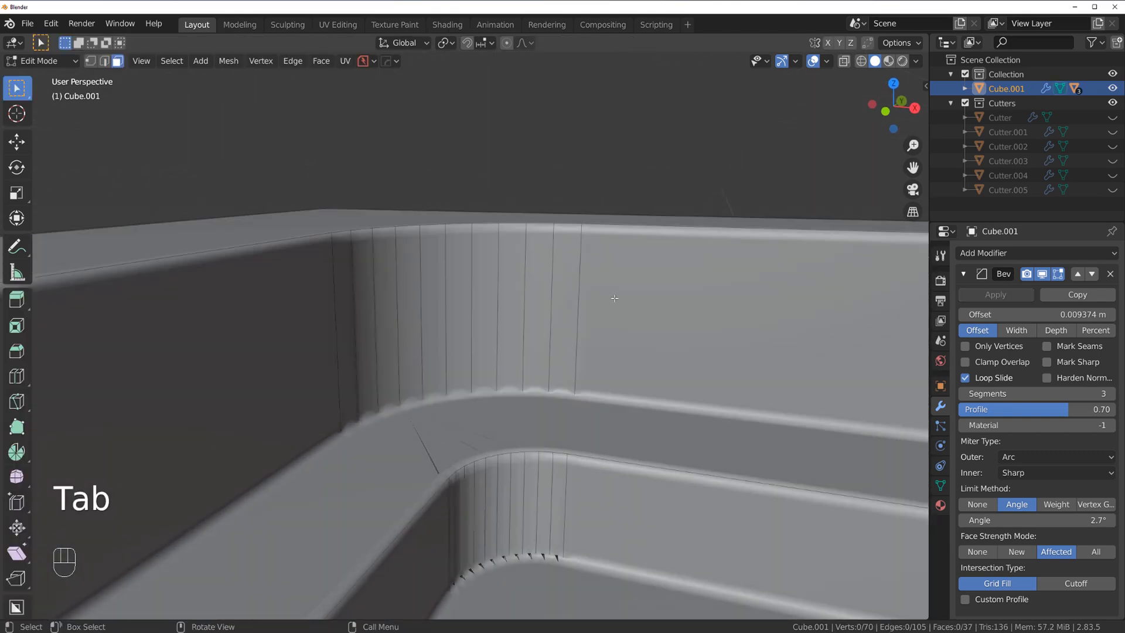
Step: Undo the ramp tweaks and restore the Bevel limit angle to 30°
key(Tab)
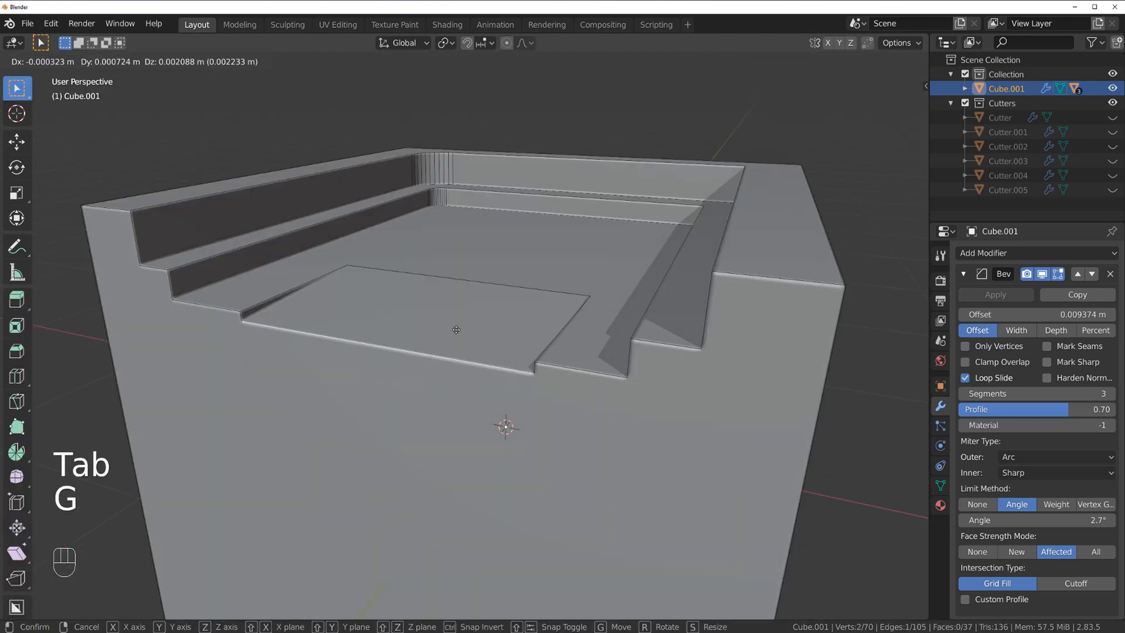
key(Tab)
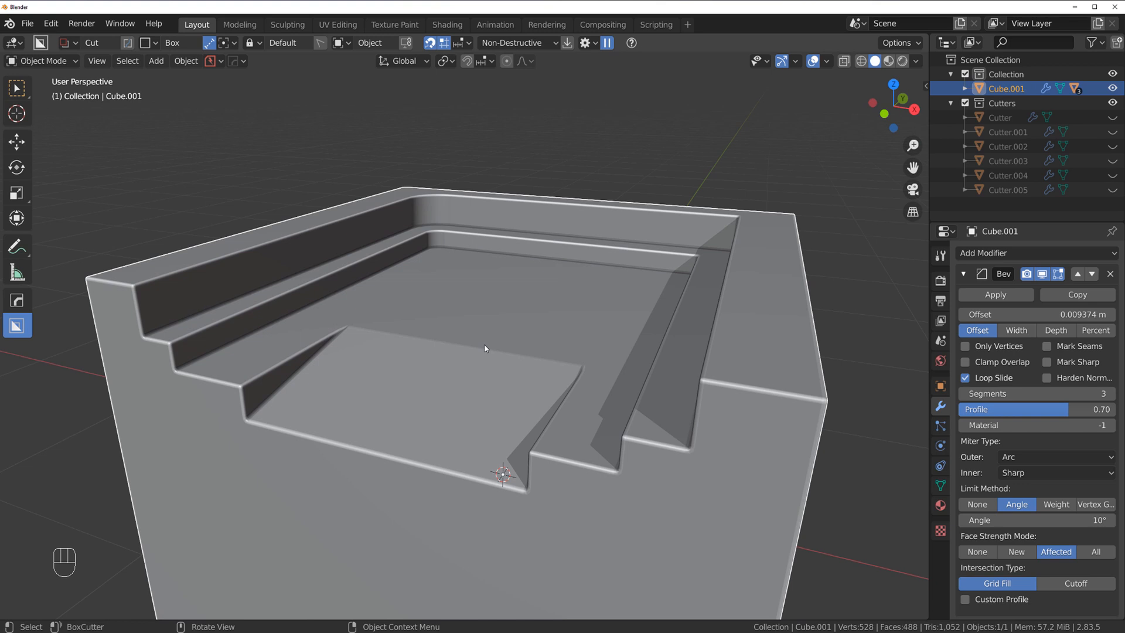
key(Ctrl+Z)
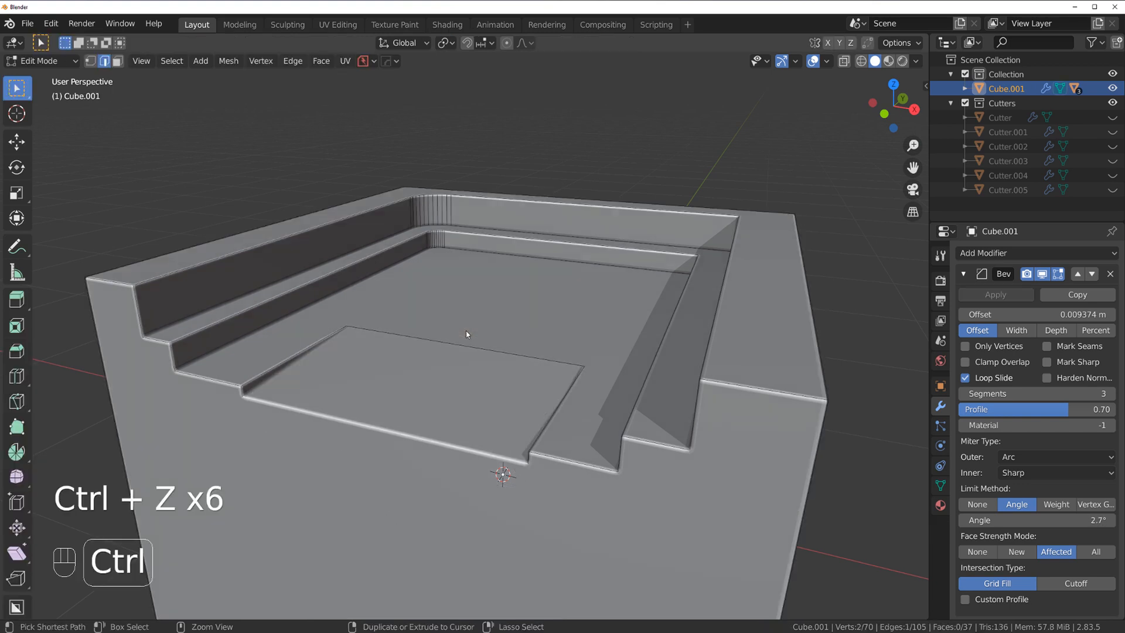
key(Tab)
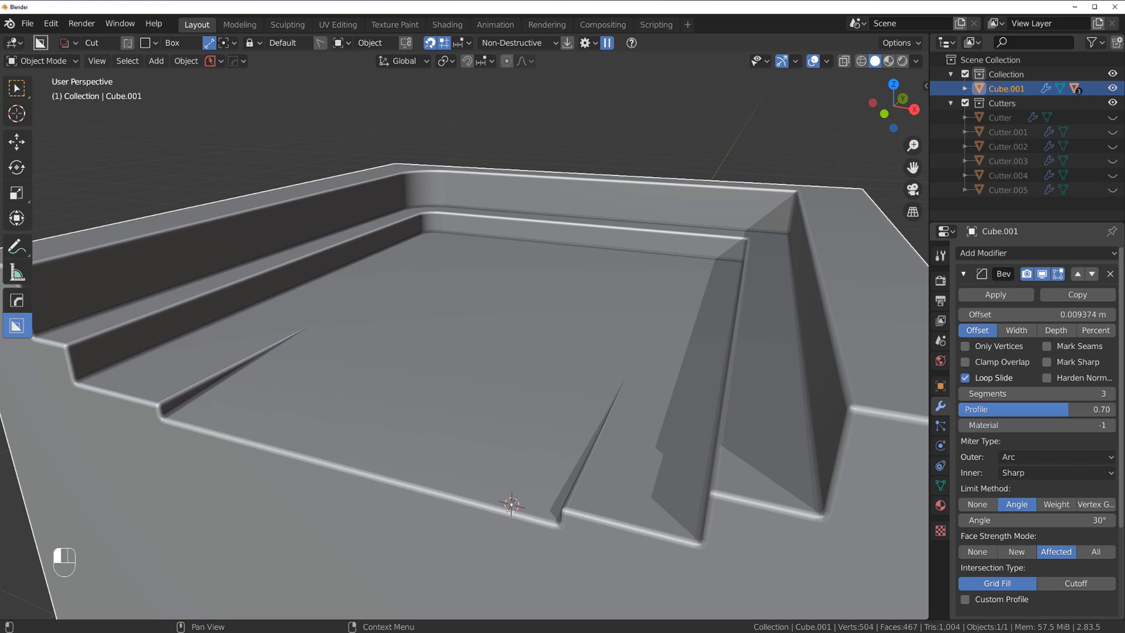
key(Tab)
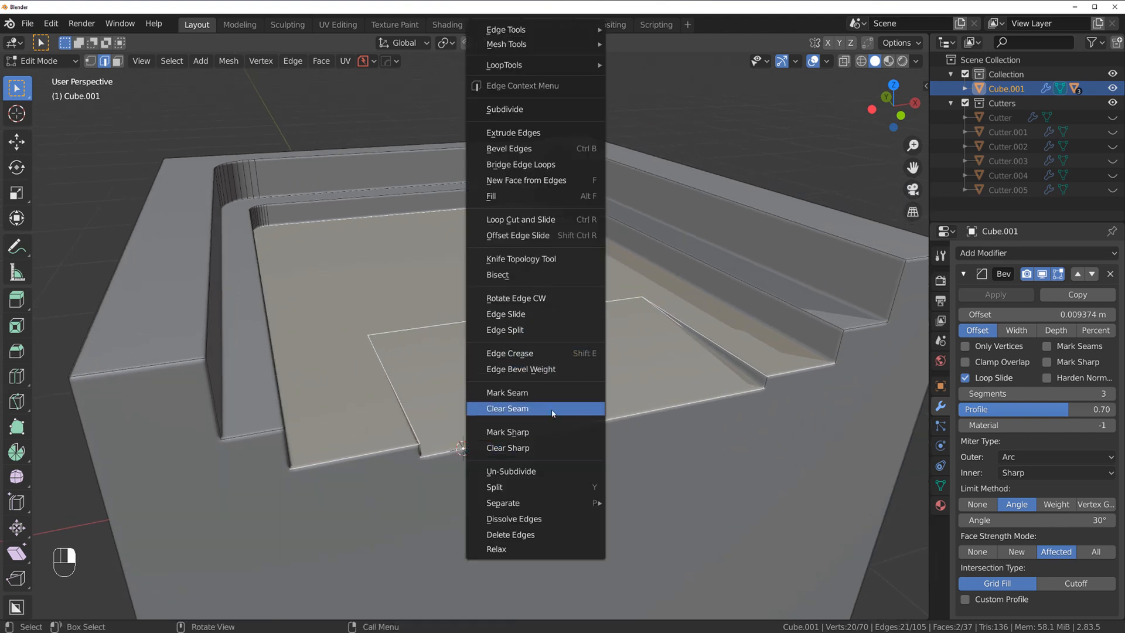
key(Tab)
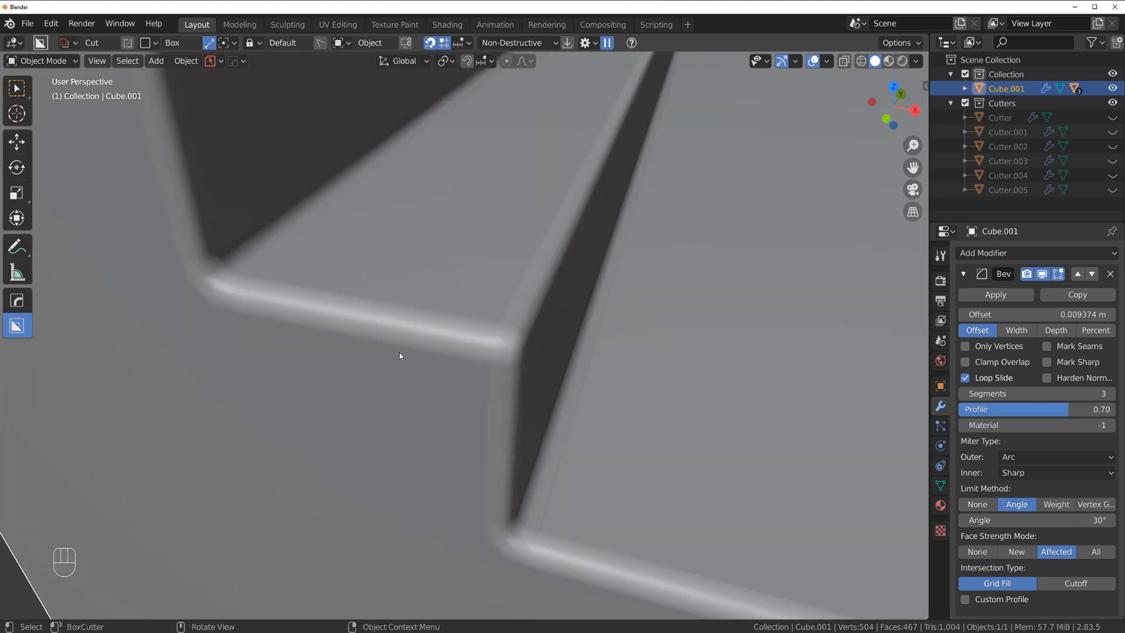
mouse_move(440, 354)
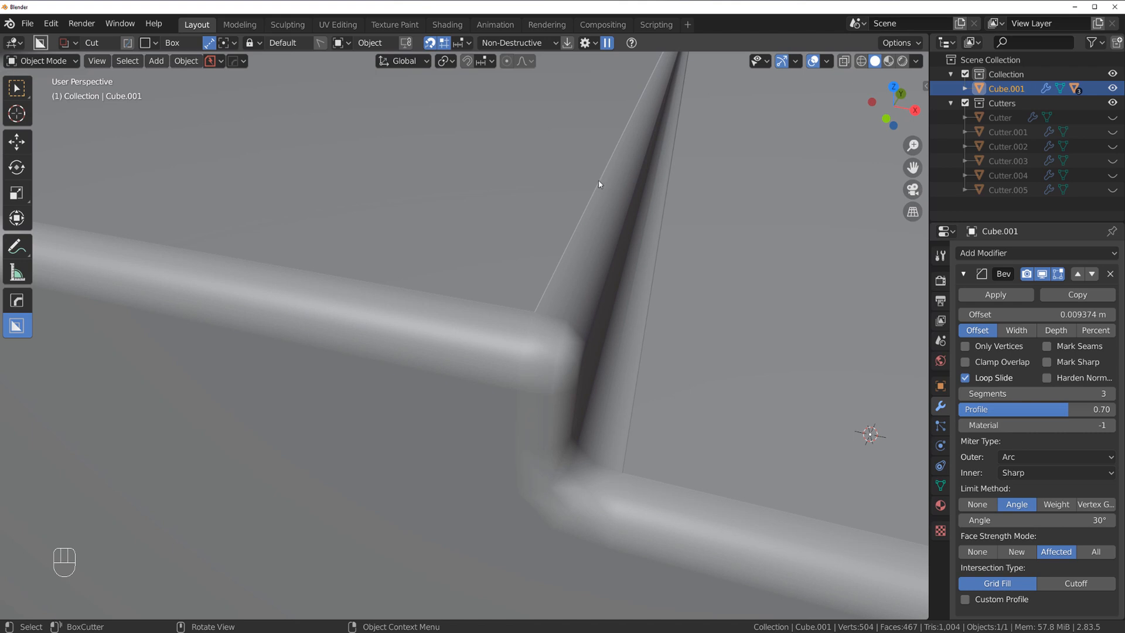
mouse_move(519, 488)
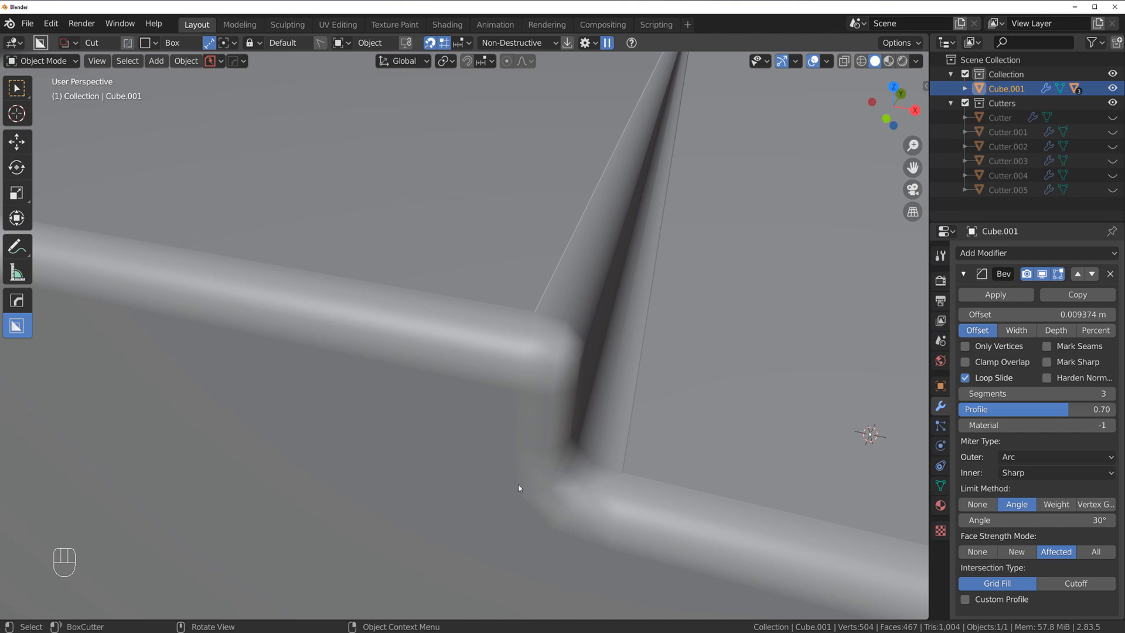
mouse_move(539, 324)
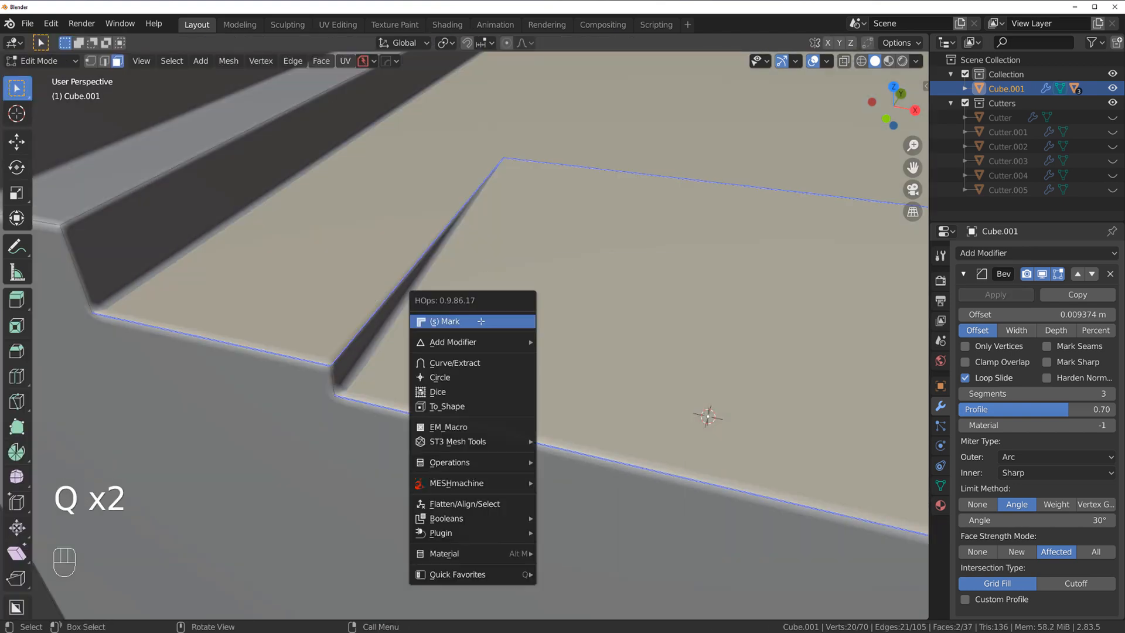
Step: Mark the floor edges with HOps, then clear sharp on the whole mesh and leave Edit Mode
click(447, 321)
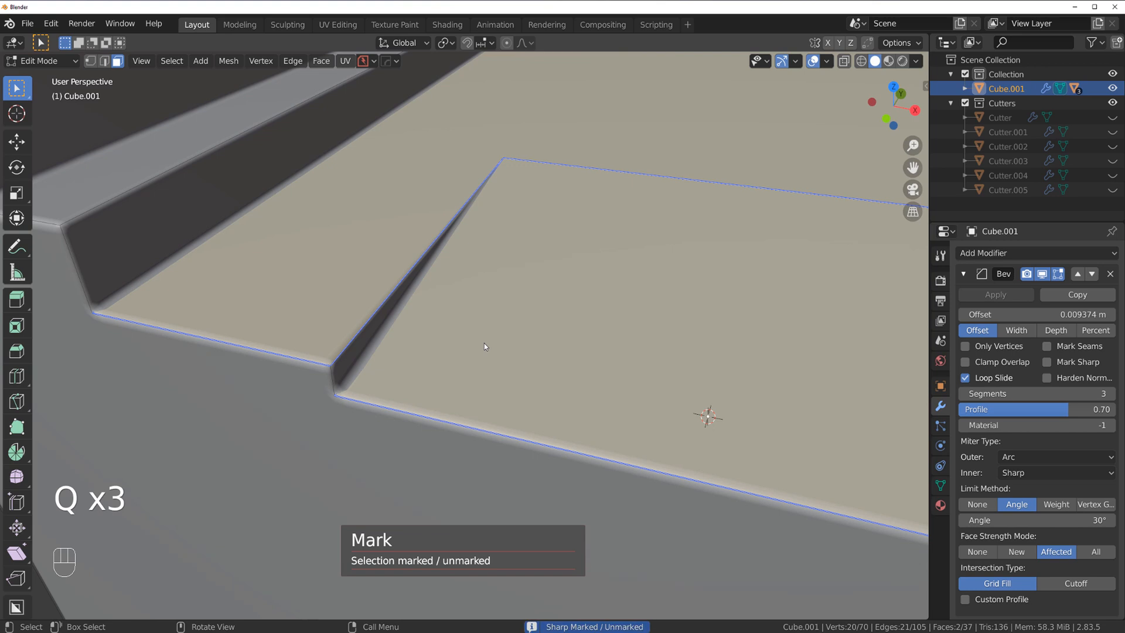
key(a)
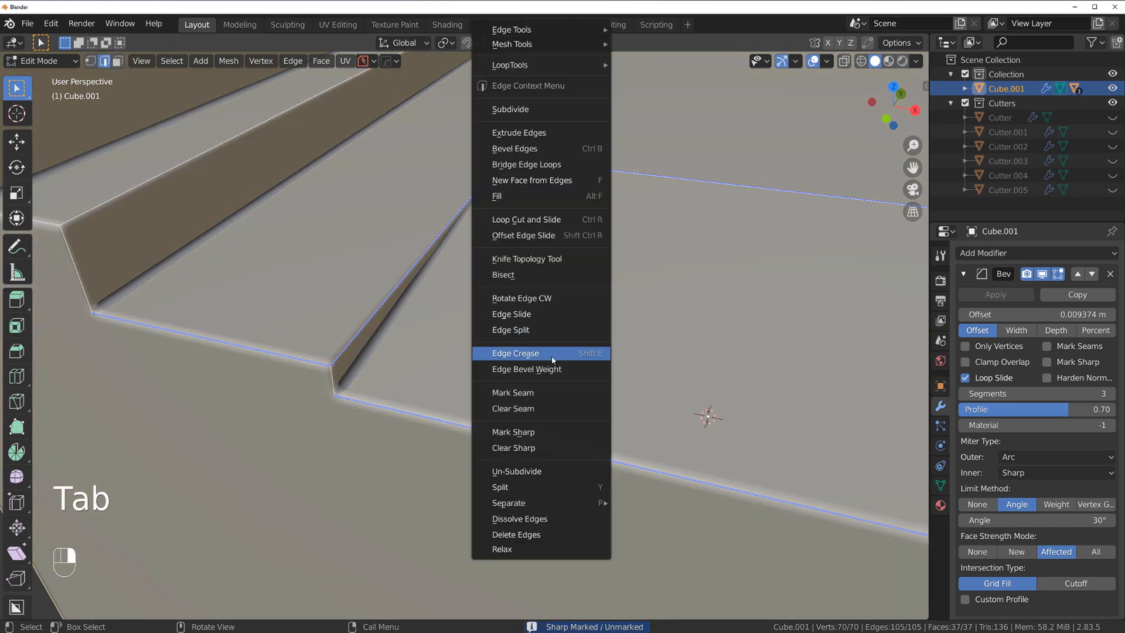
mouse_move(514, 448)
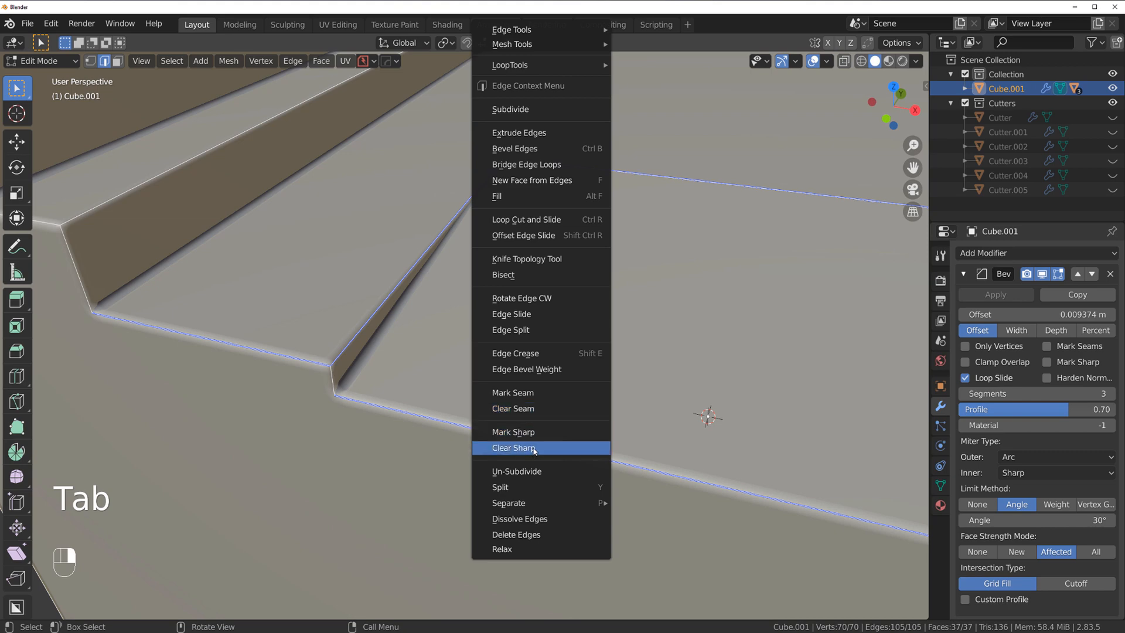
key(Tab)
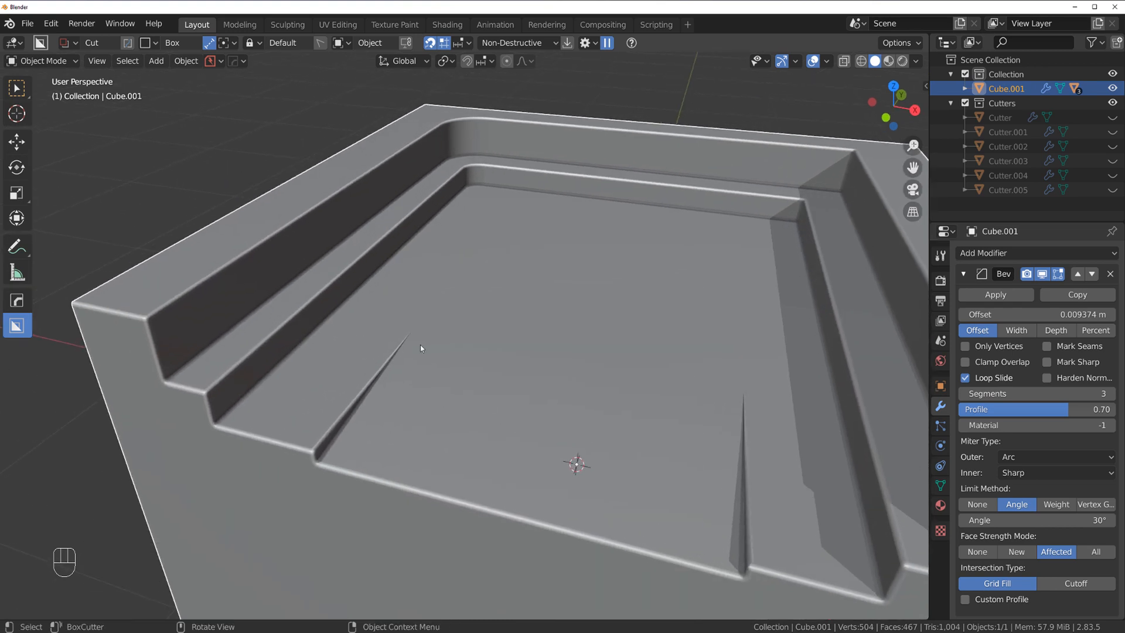
mouse_move(662, 302)
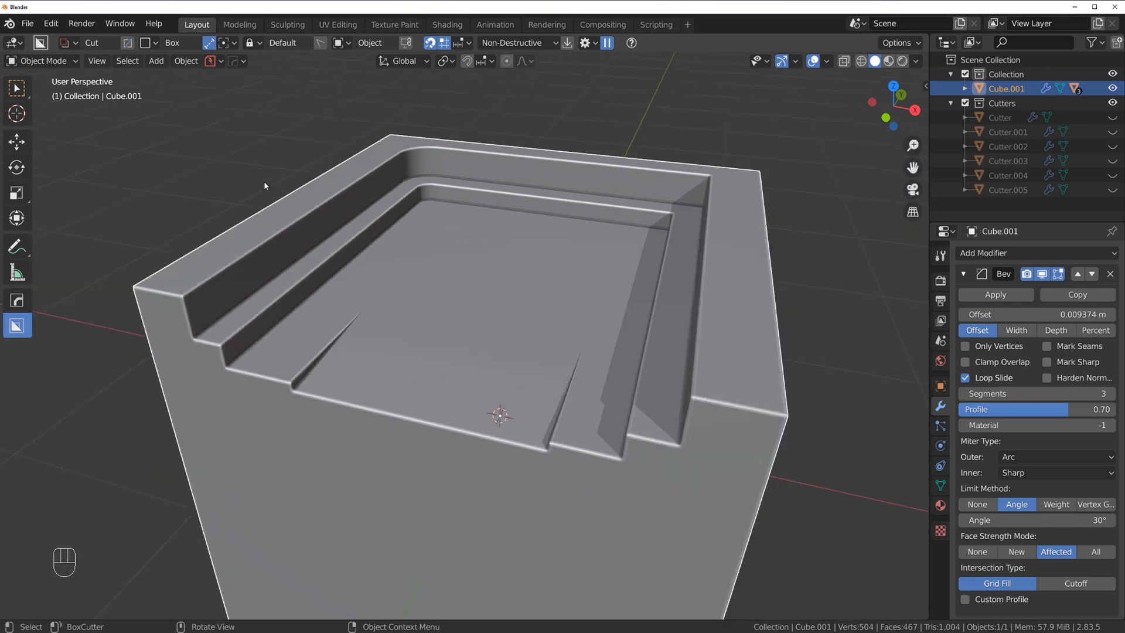
mouse_move(490, 356)
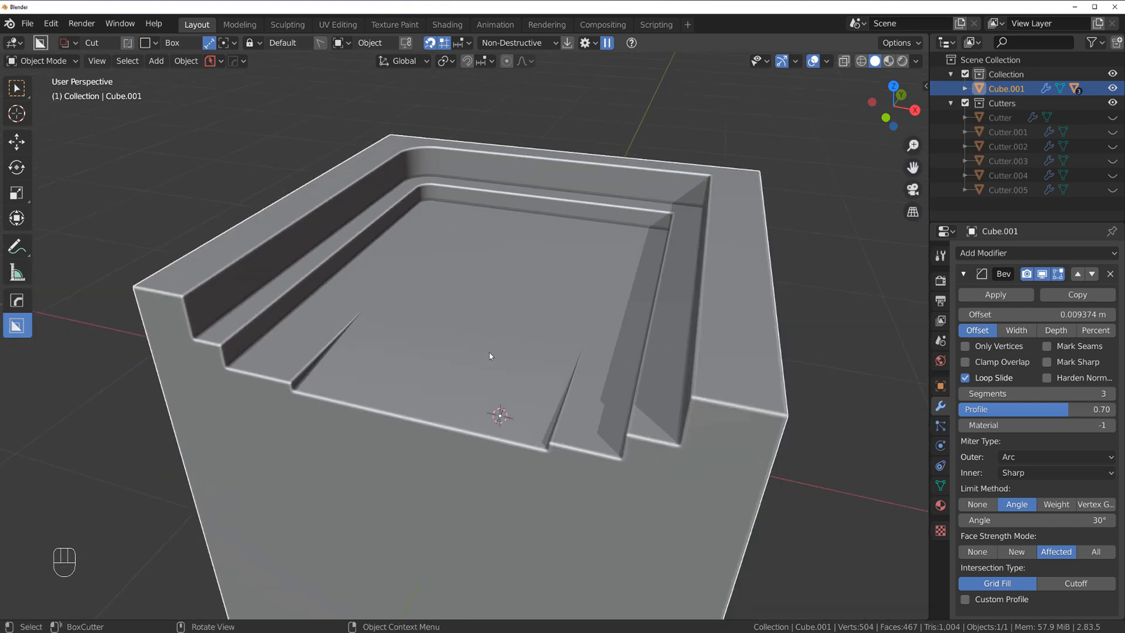
mouse_move(491, 356)
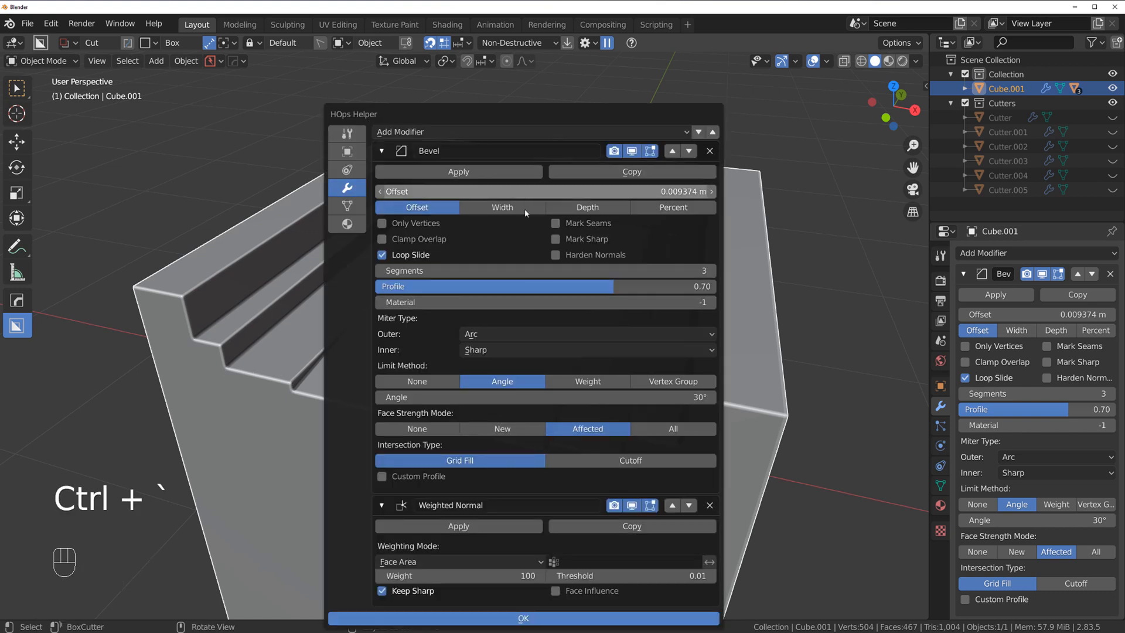
Step: Review the HOps Helper Workflow tab's Sharp Options and close the helper with OK
click(347, 133)
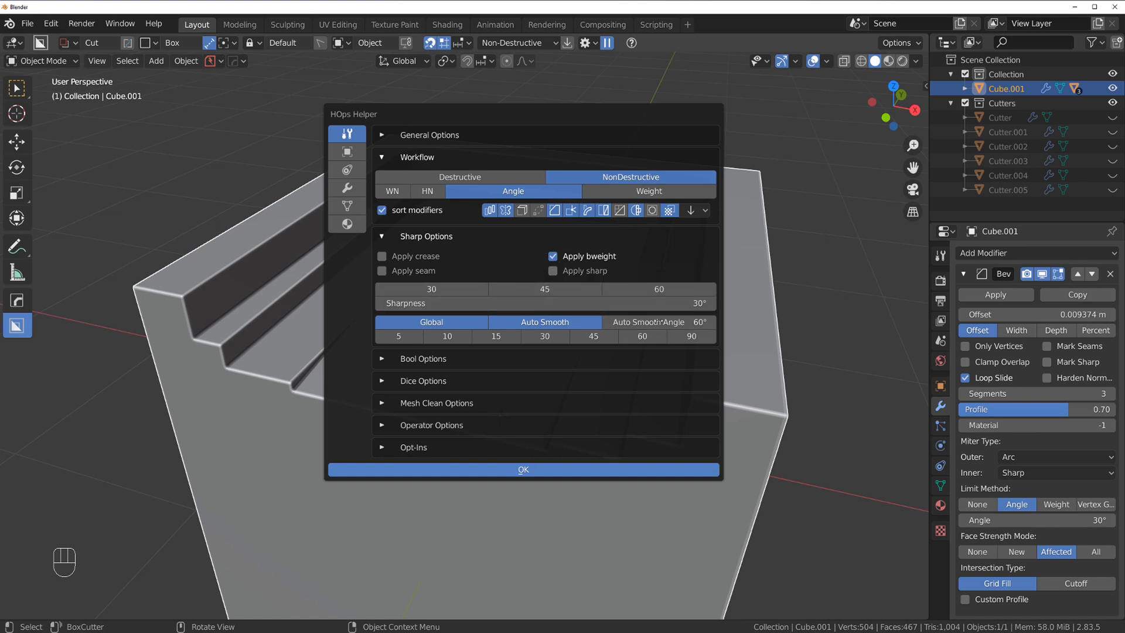
click(523, 469)
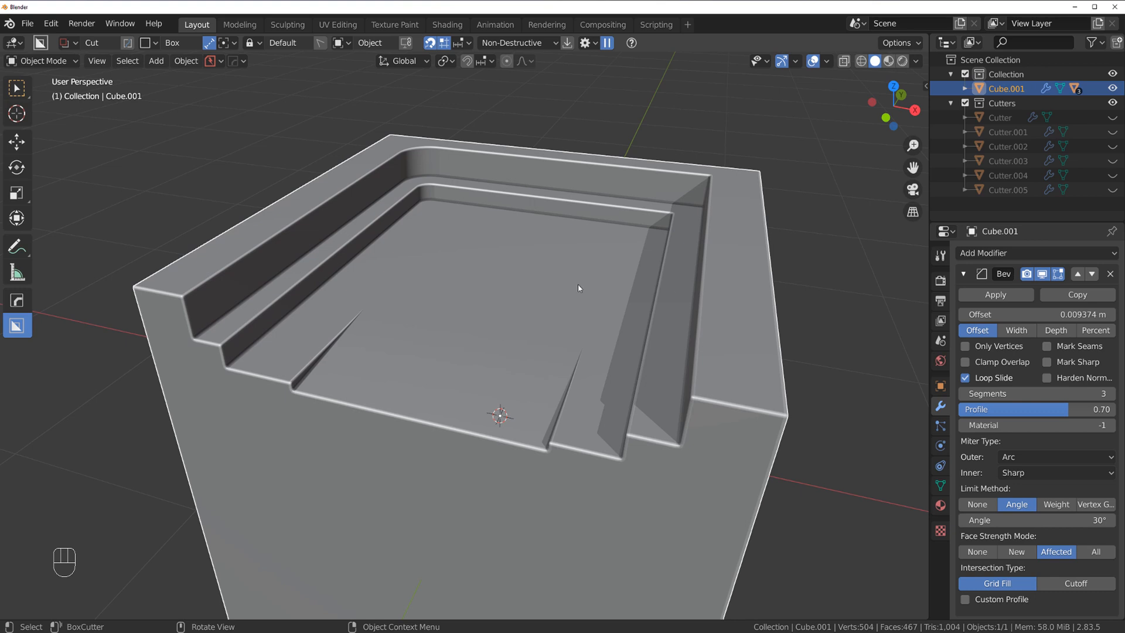
Step: Run HOps Sharpen at 30° sharpness / 60° auto smooth and show the marked edges in Edit Mode
key(q)
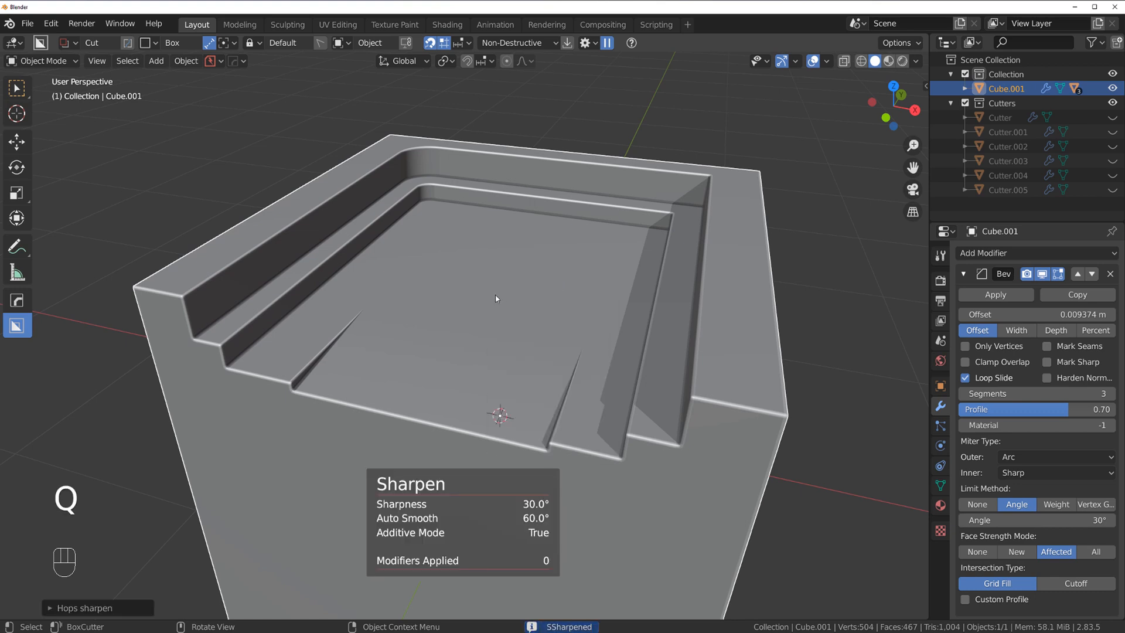
key(Tab)
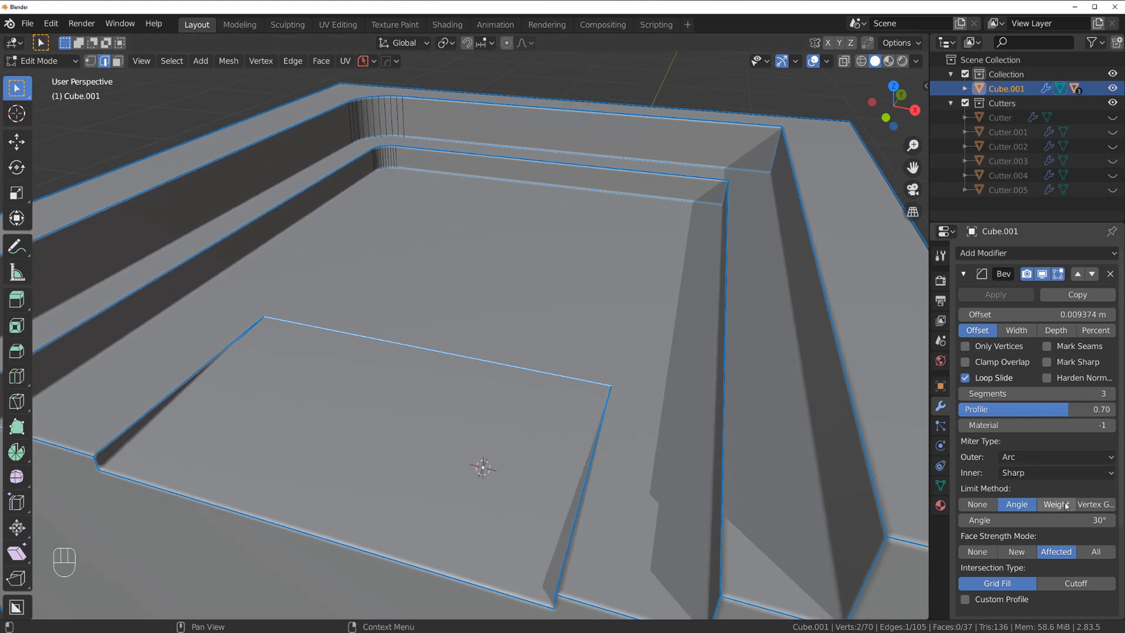
Step: Set the Bevel modifier's Limit Method to Weight and view the rounded ledges in Object Mode
click(1057, 504)
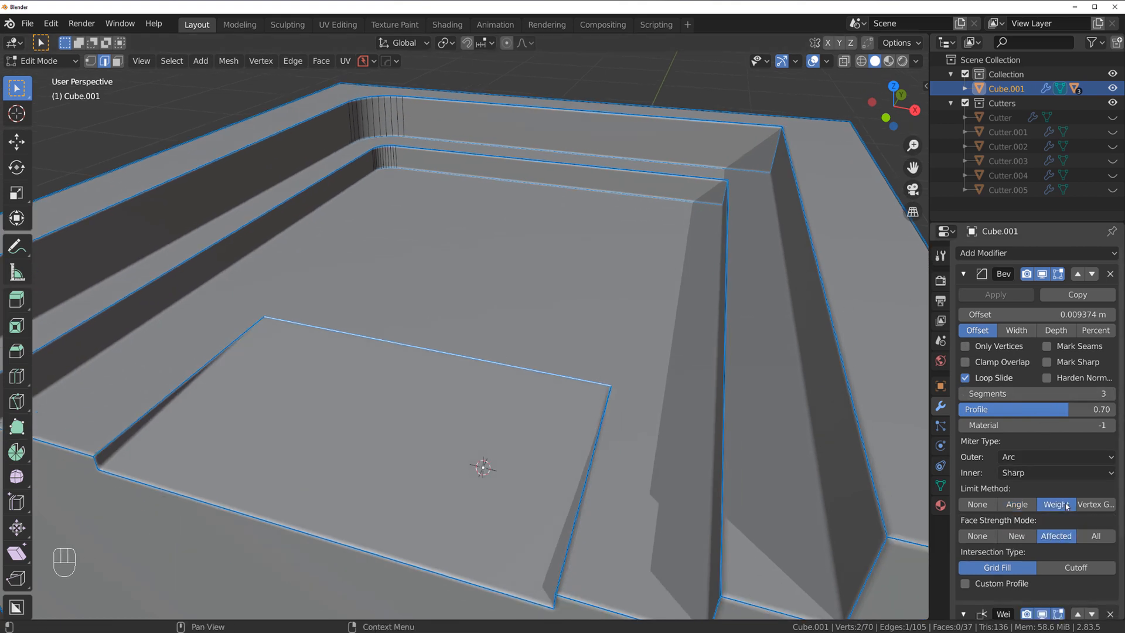
key(Tab)
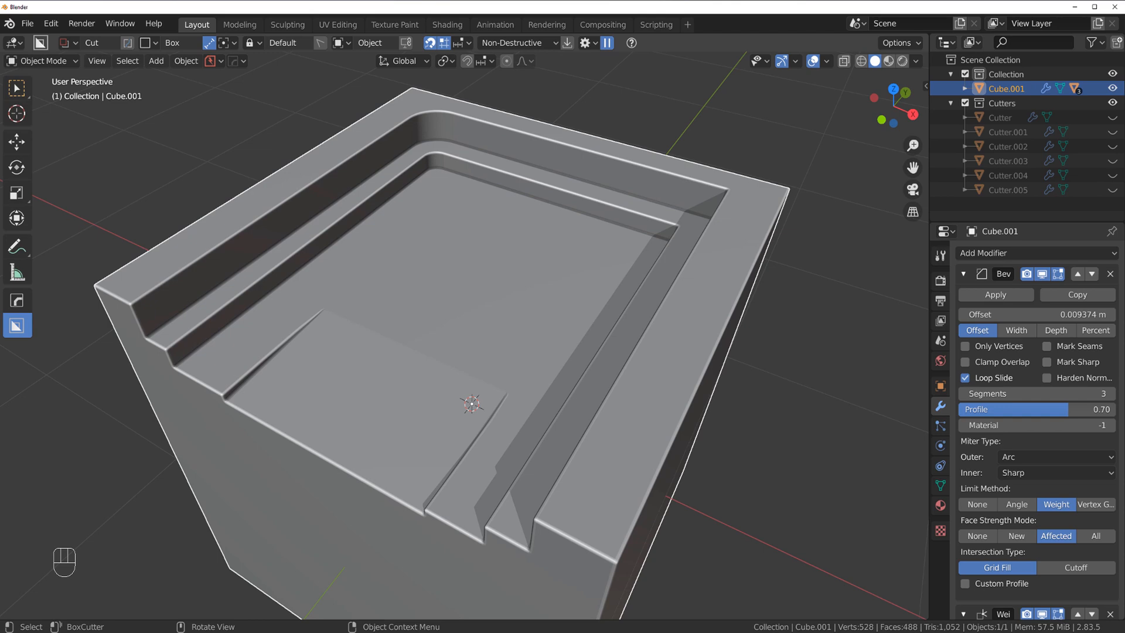
mouse_move(345, 191)
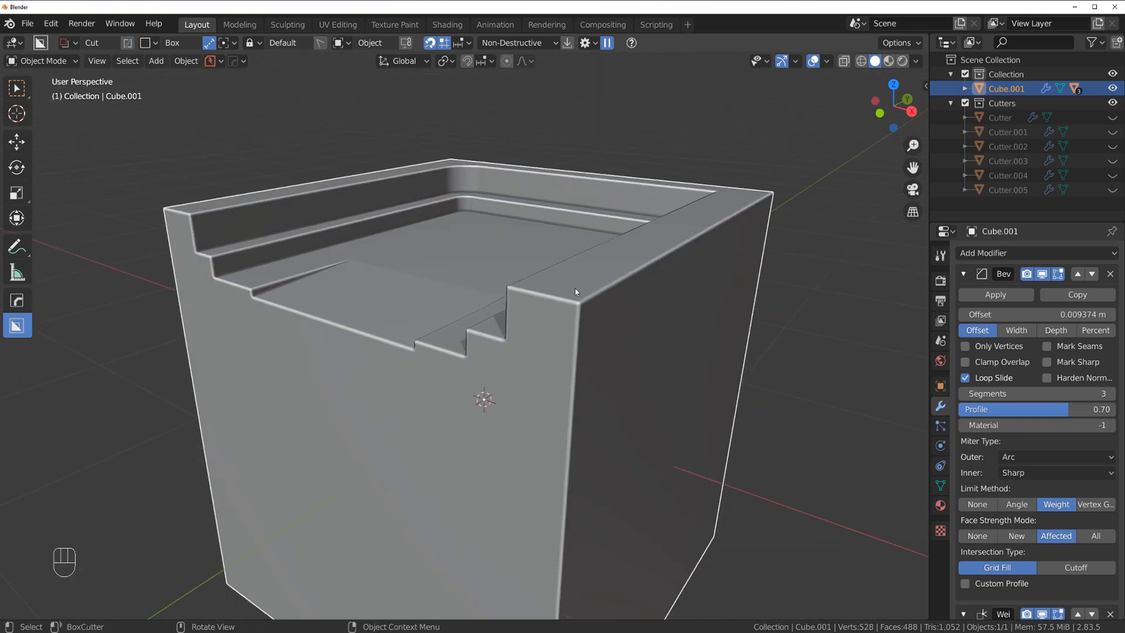
mouse_move(505, 294)
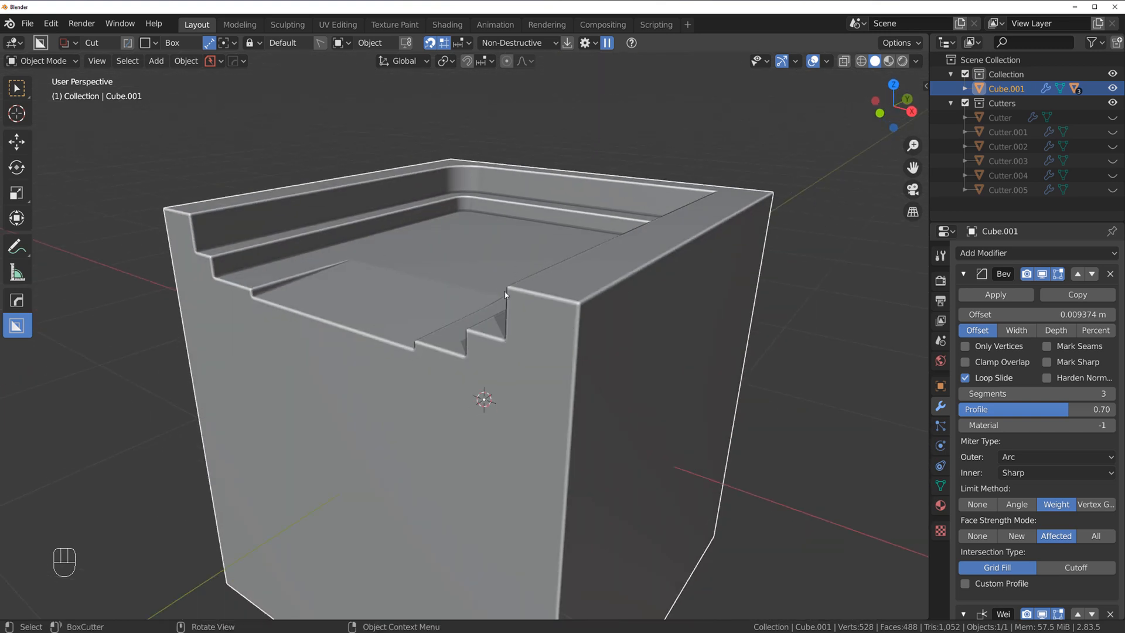